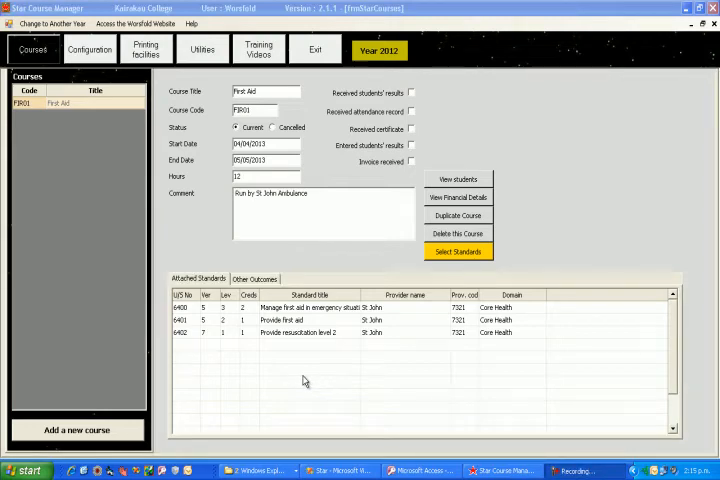
mouse_move(262, 360)
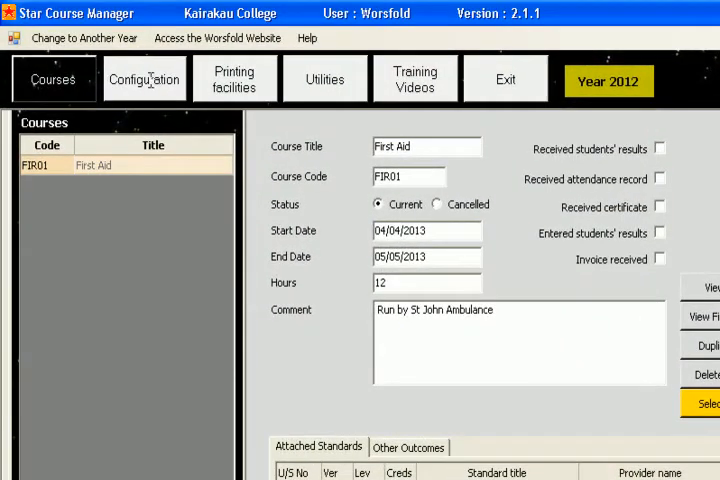
- Check the default settings, then return to First Aid and view its empty student list
click(144, 78)
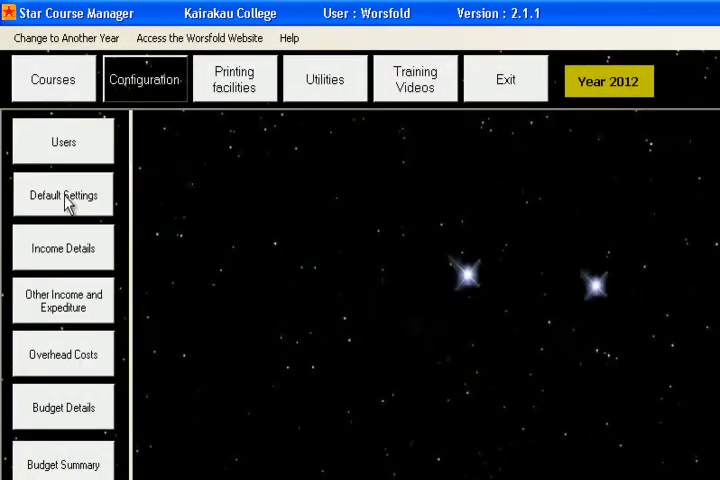
click(63, 194)
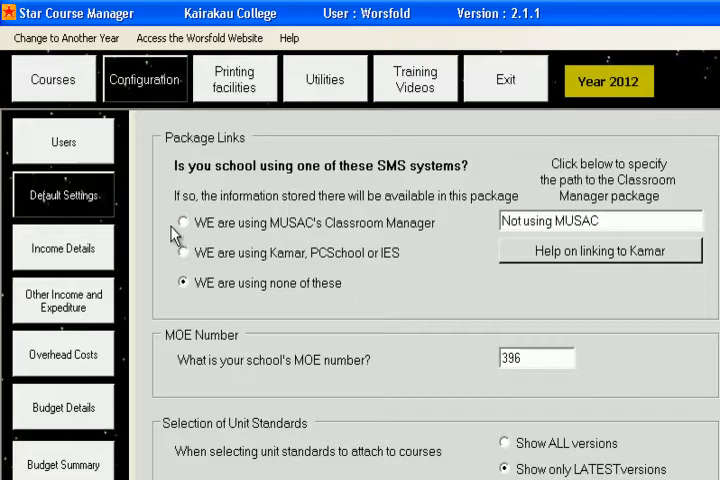
click(53, 75)
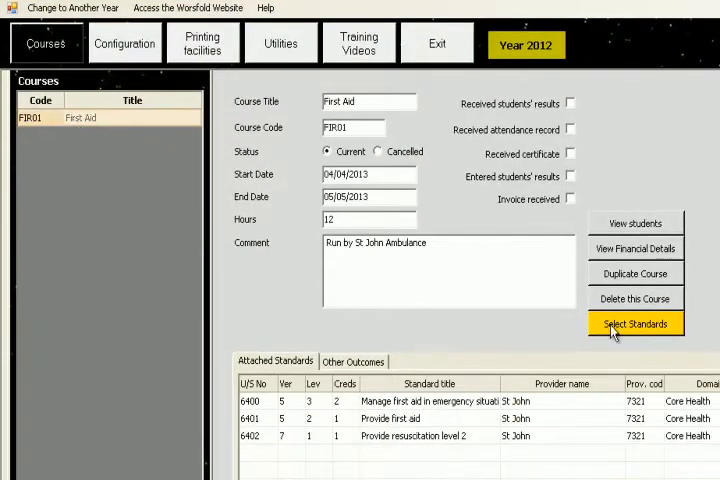
click(635, 222)
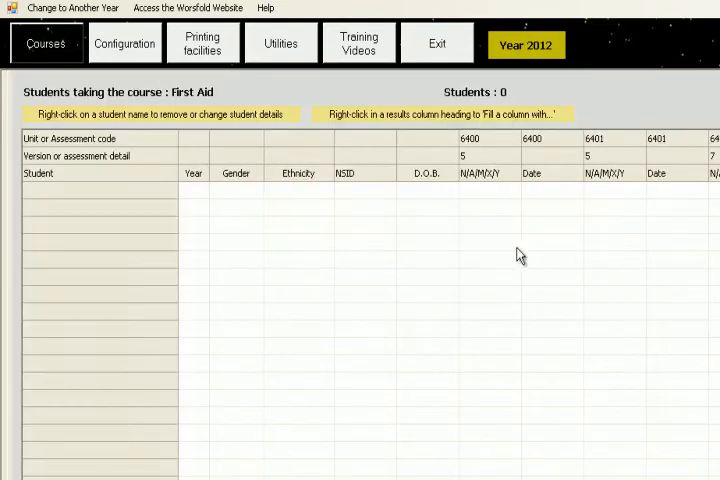
mouse_move(430, 222)
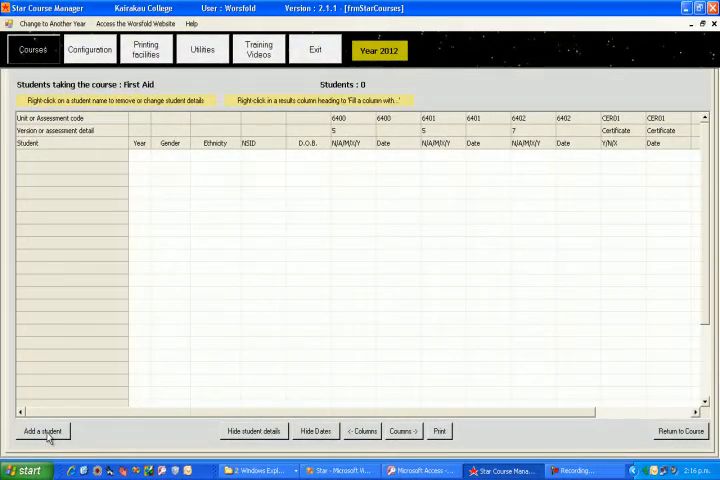
click(42, 431)
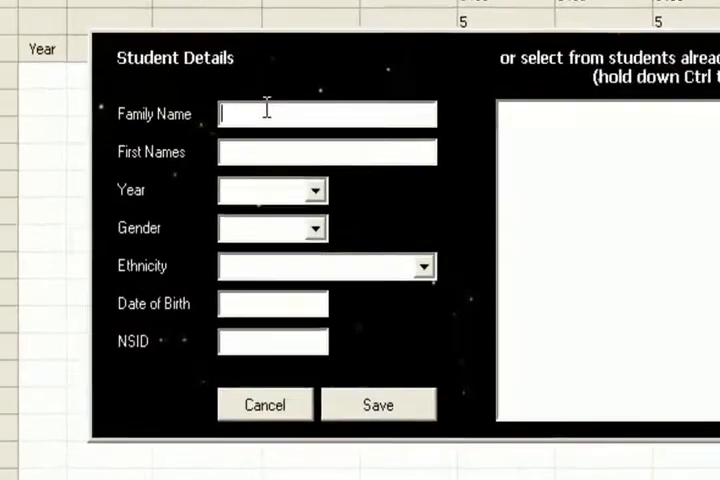
text(Withers)
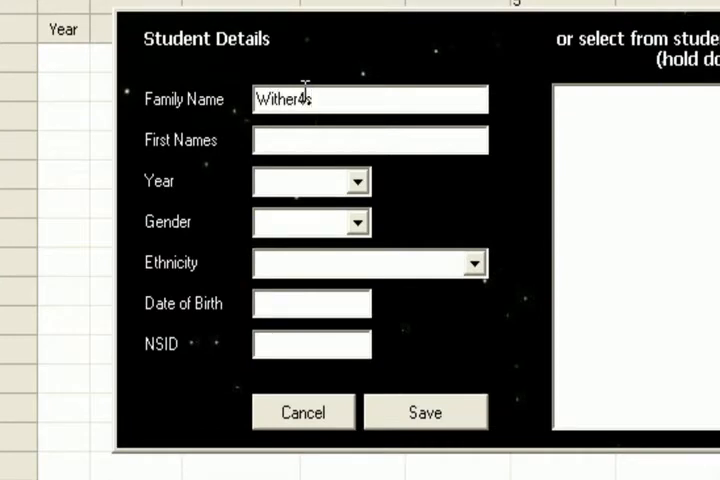
text(A)
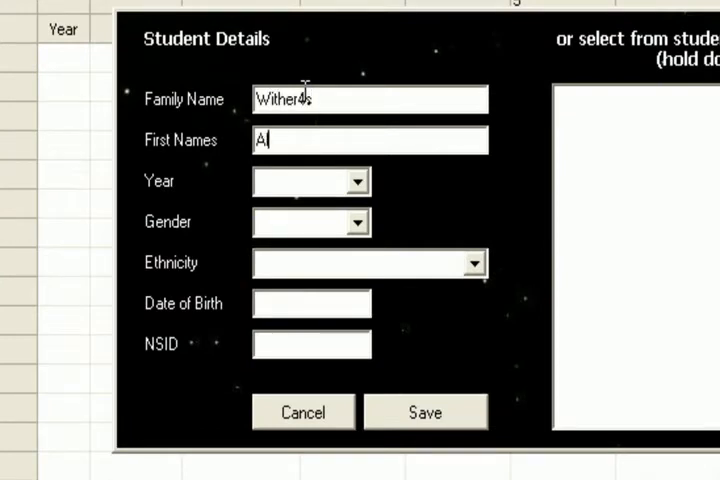
text(lice Jane)
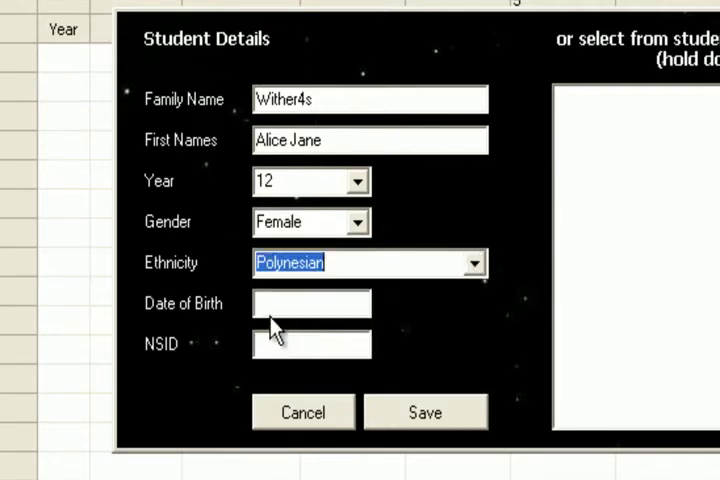
text(19/12/1998)
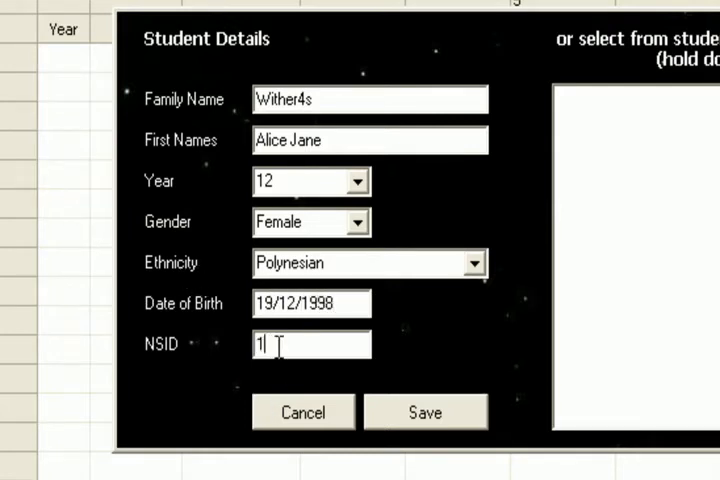
text(34578)
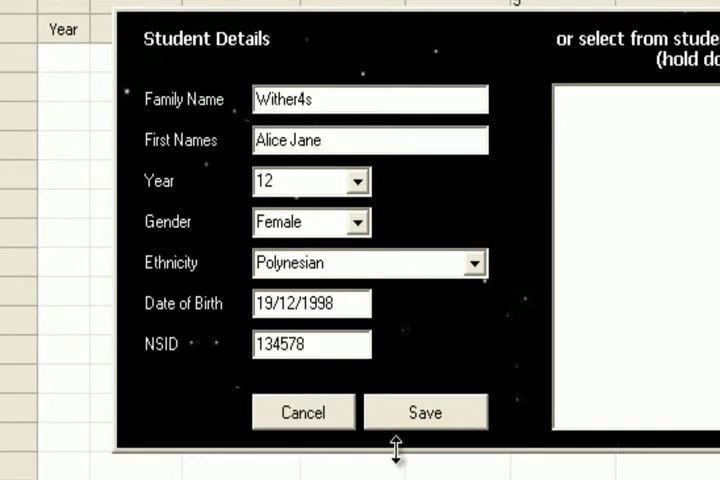
click(424, 411)
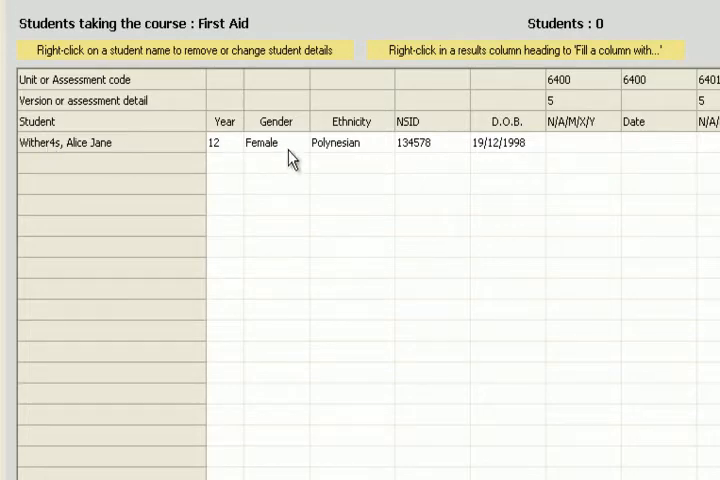
mouse_move(360, 168)
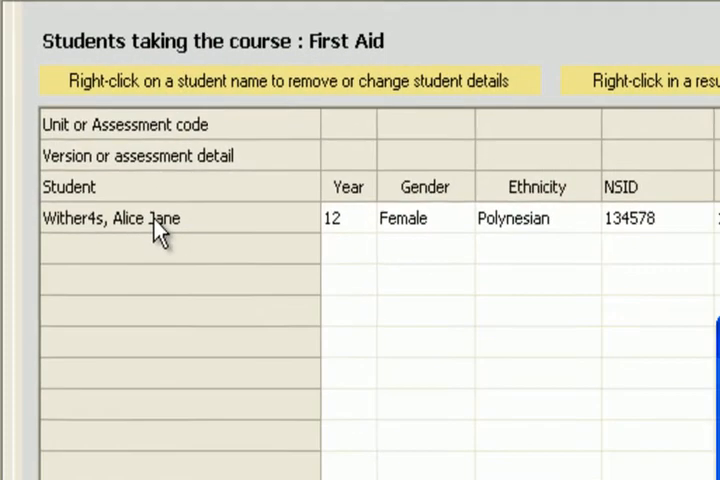
- Change the student's family name from Wither4s to Withers and save
right_click(110, 218)
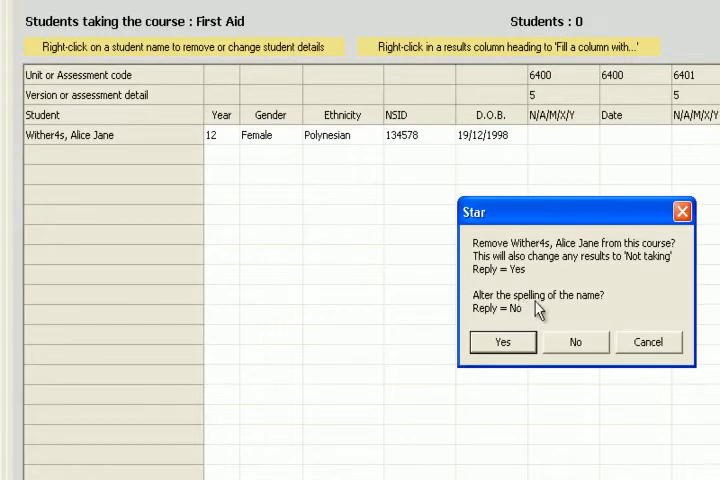
mouse_move(530, 318)
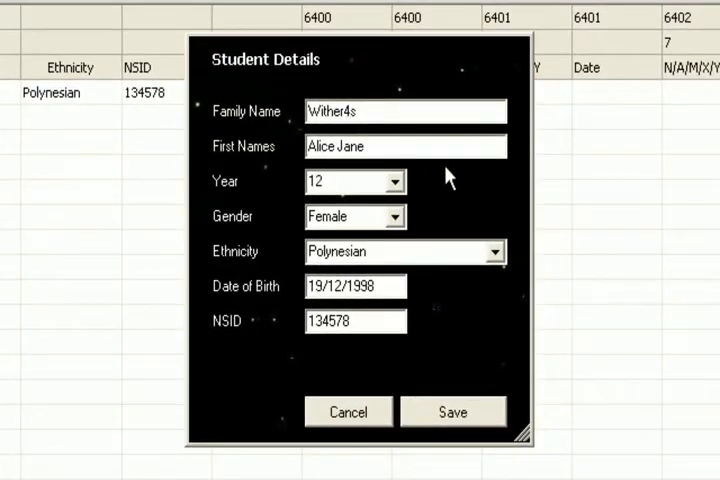
click(453, 411)
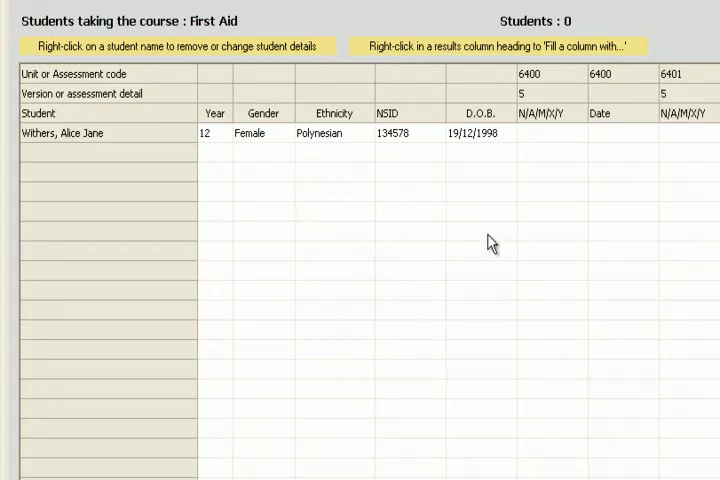
mouse_move(508, 277)
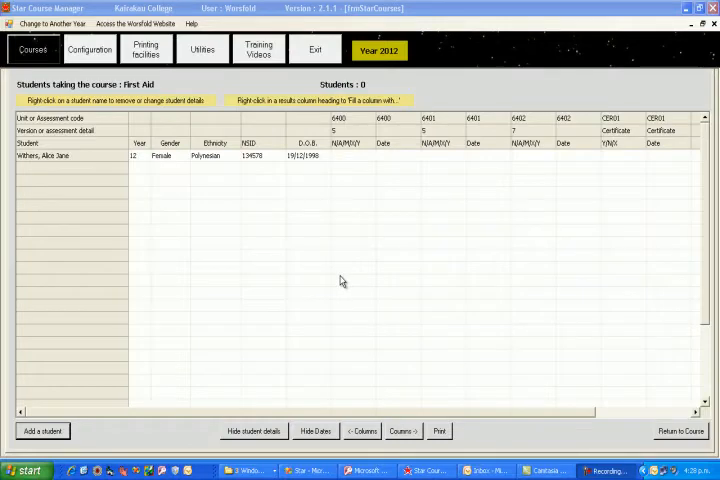
mouse_move(219, 363)
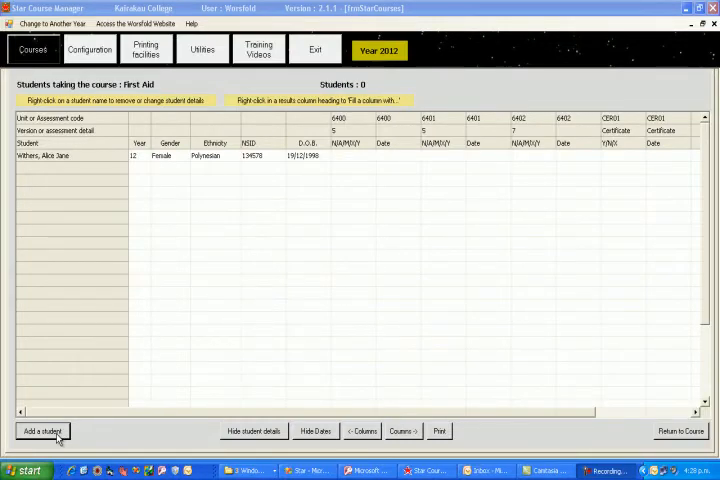
click(42, 431)
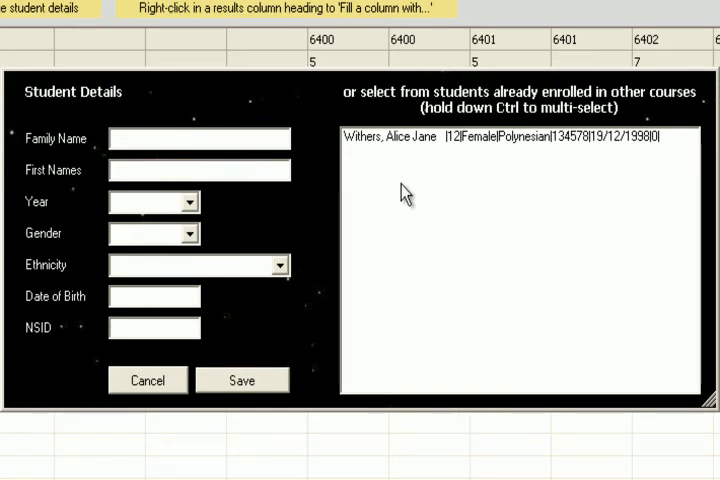
mouse_move(414, 240)
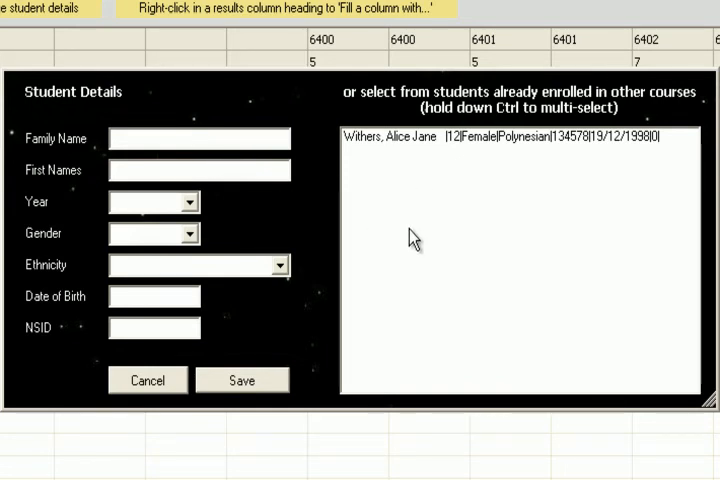
mouse_move(410, 238)
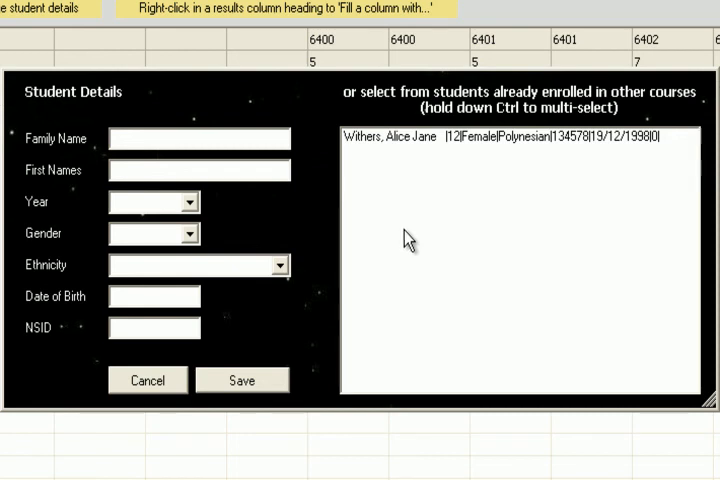